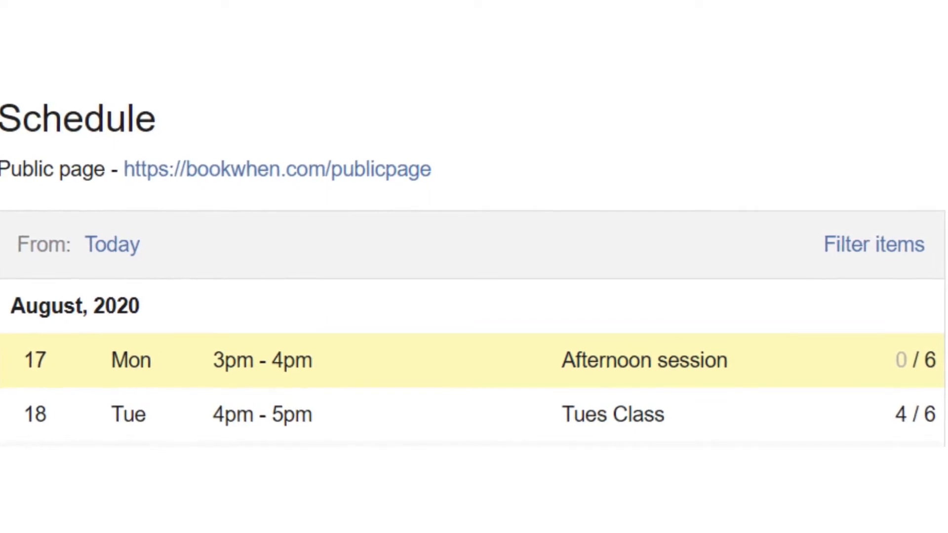
- Reschedule the All day session's 20 August occurrence to Thursday 27 August and save
left_click(321, 200)
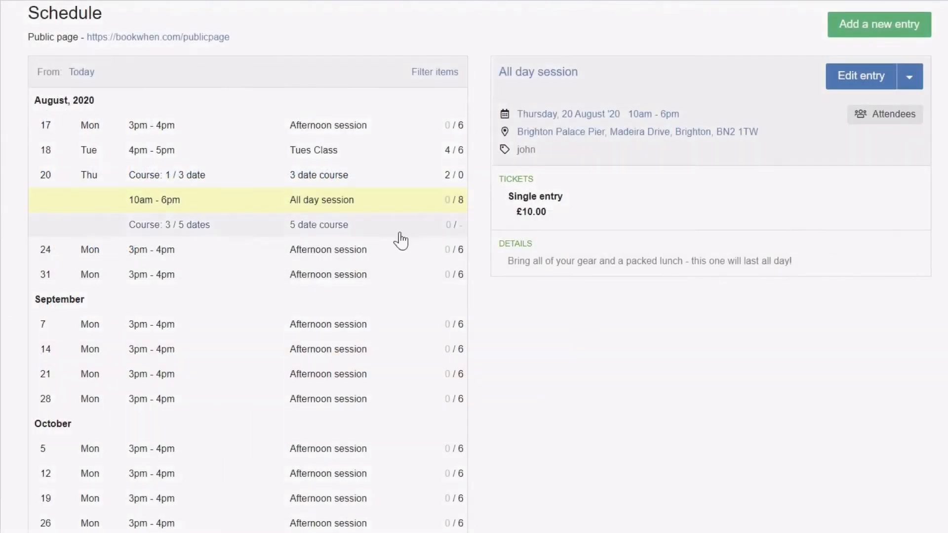
mouse_move(861, 75)
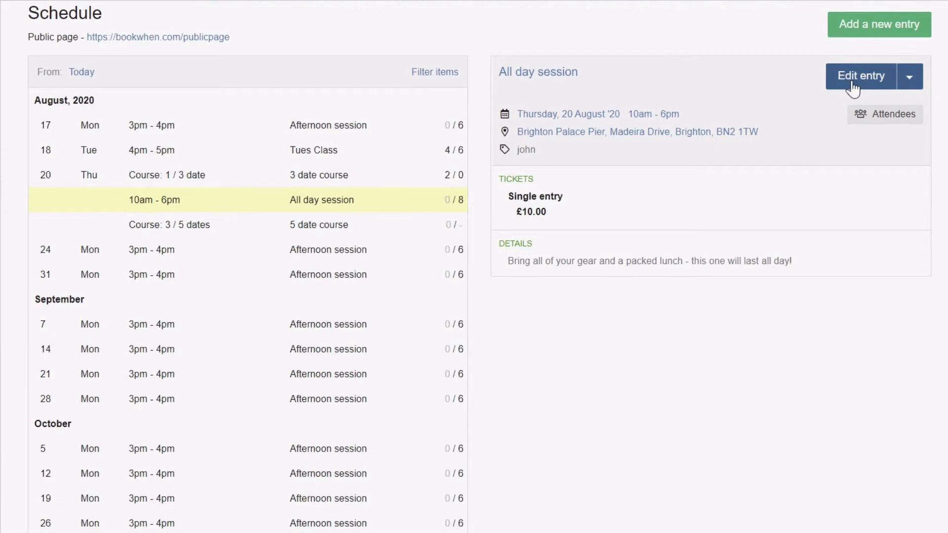
left_click(861, 76)
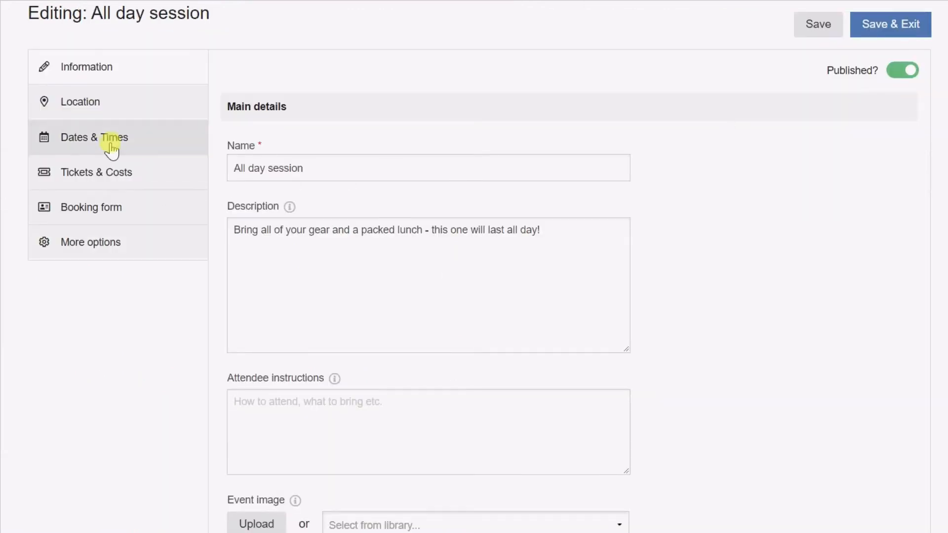
left_click(94, 137)
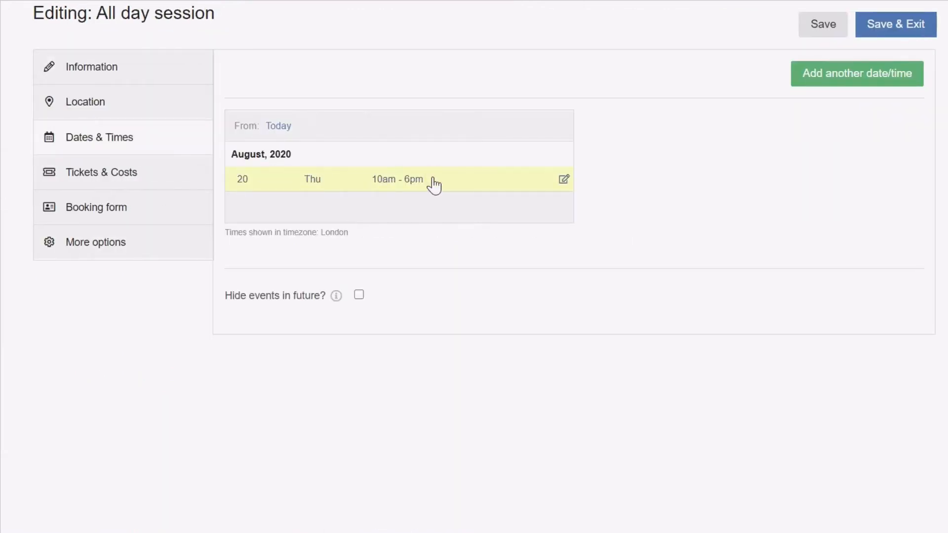
left_click(563, 178)
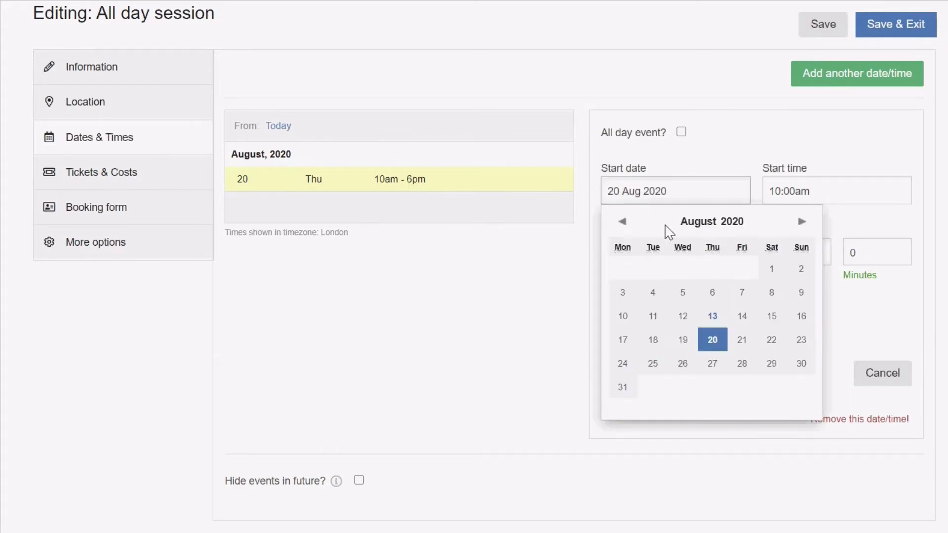
left_click(712, 363)
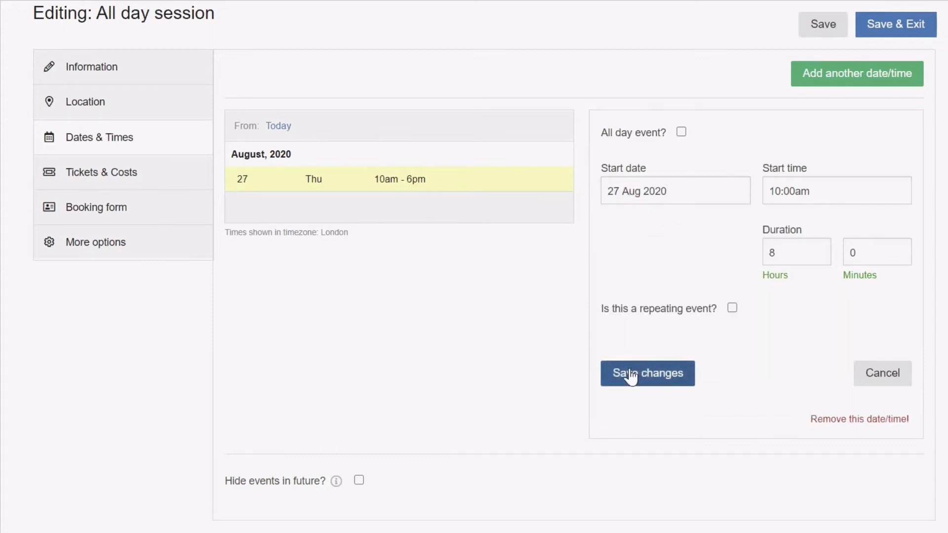
left_click(647, 373)
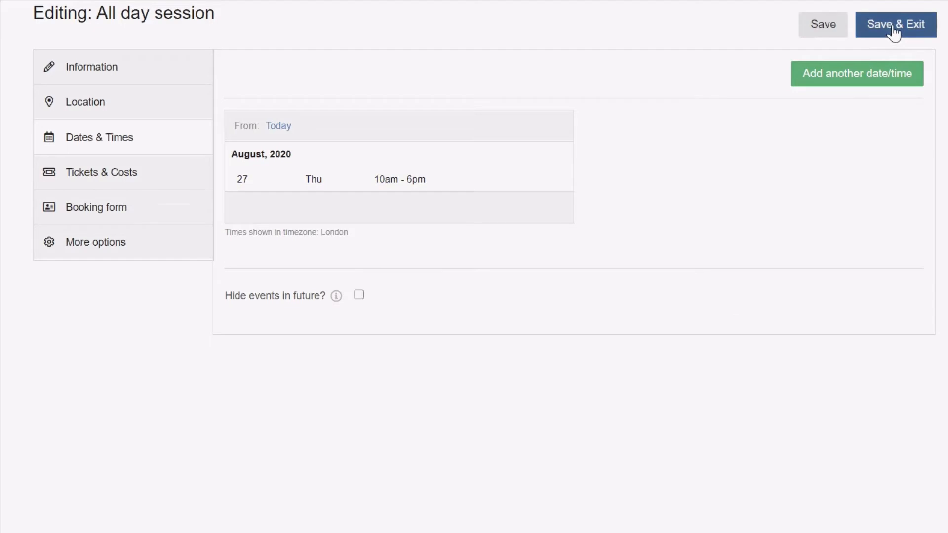
left_click(895, 24)
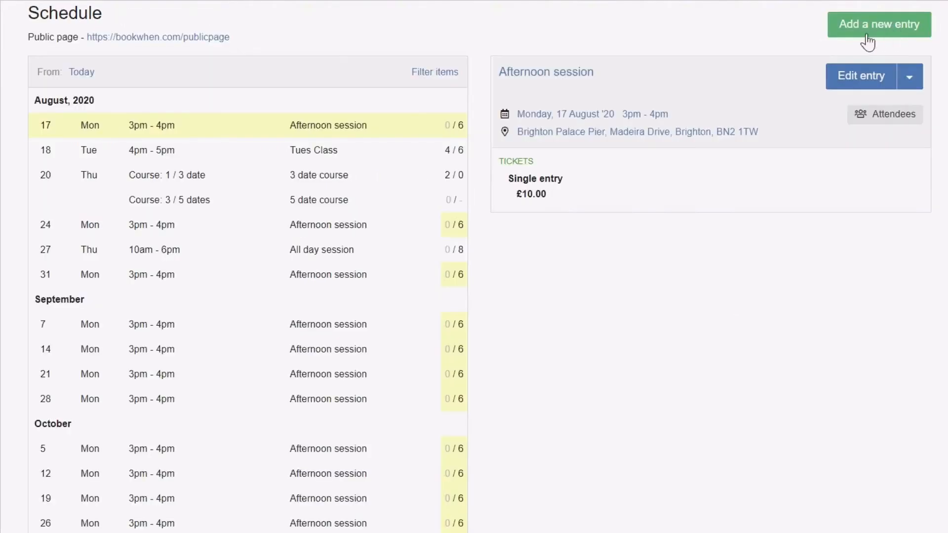
mouse_move(168, 249)
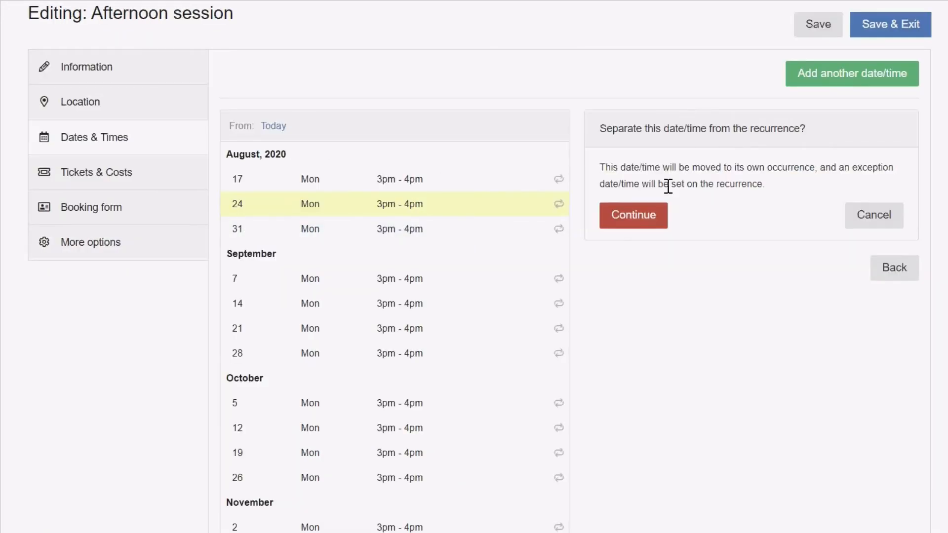
- Separate the 24 August Afternoon session from its series, move it to 26 August, save
left_click(633, 215)
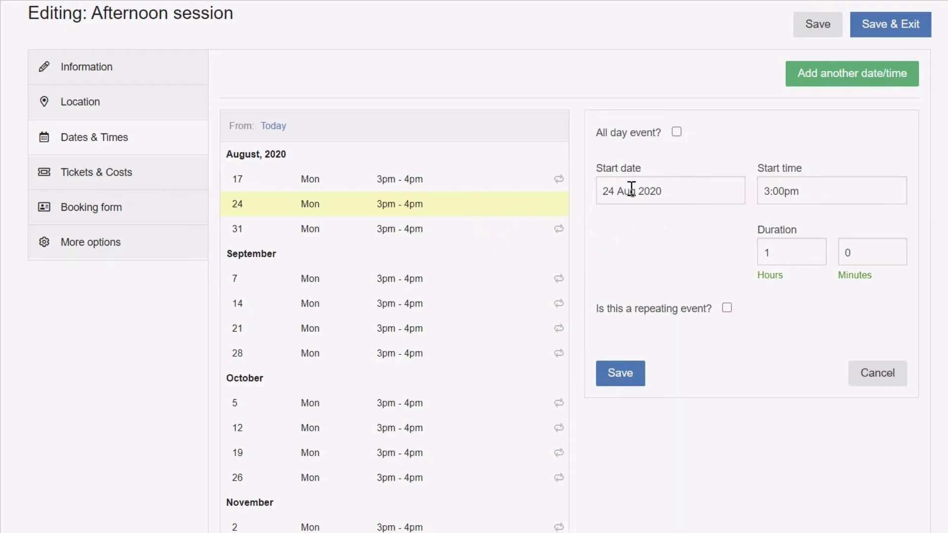
left_click(669, 191)
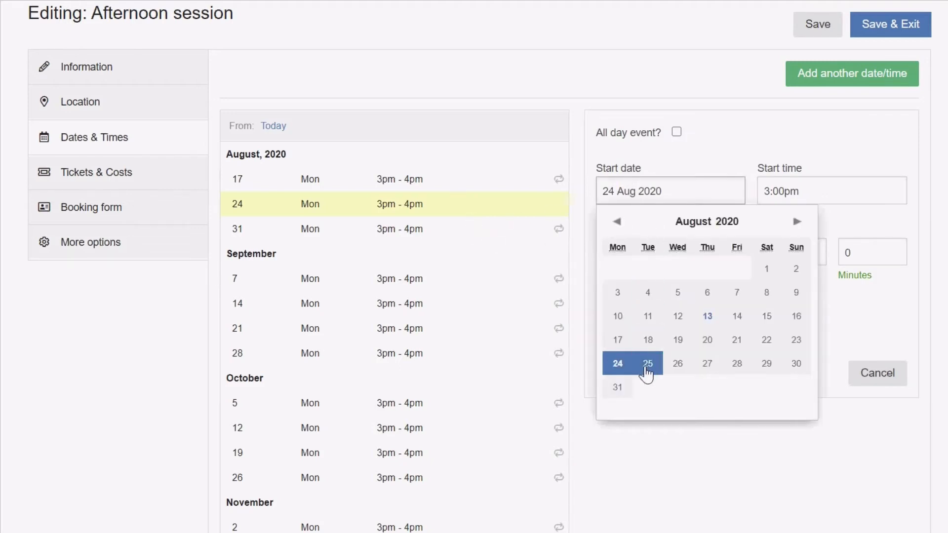
left_click(677, 364)
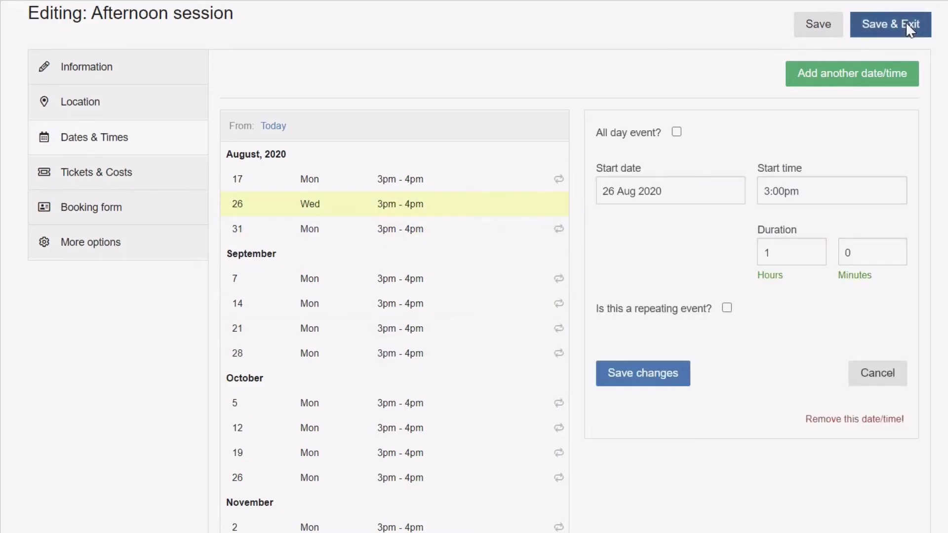
left_click(890, 25)
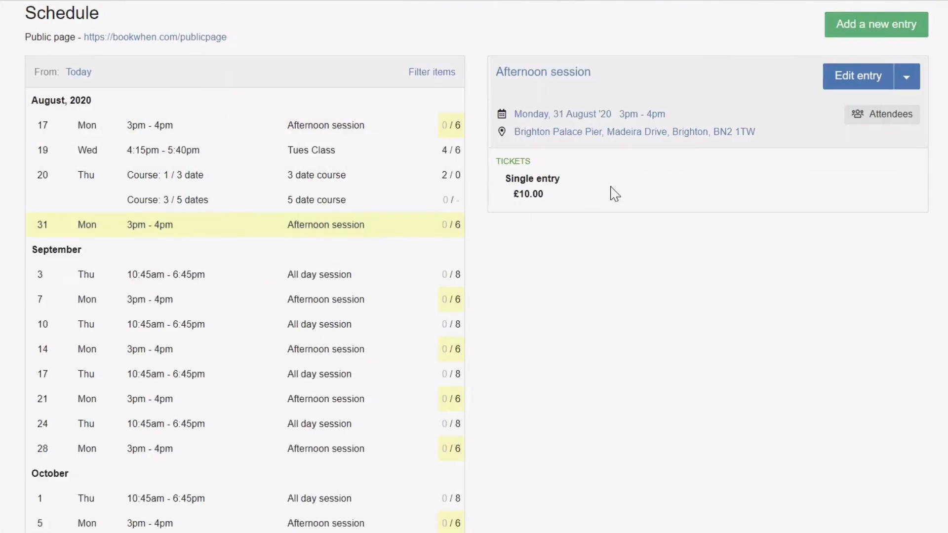
left_click(857, 76)
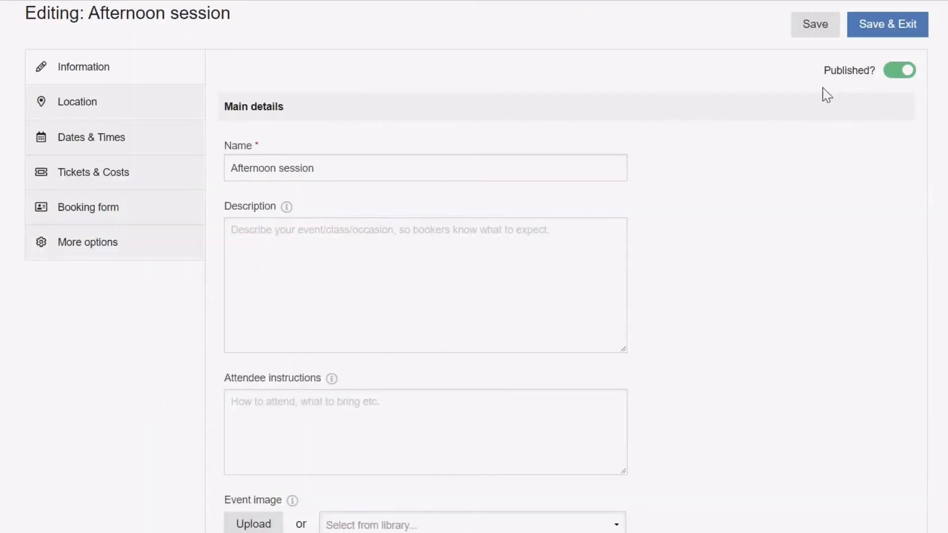
left_click(91, 137)
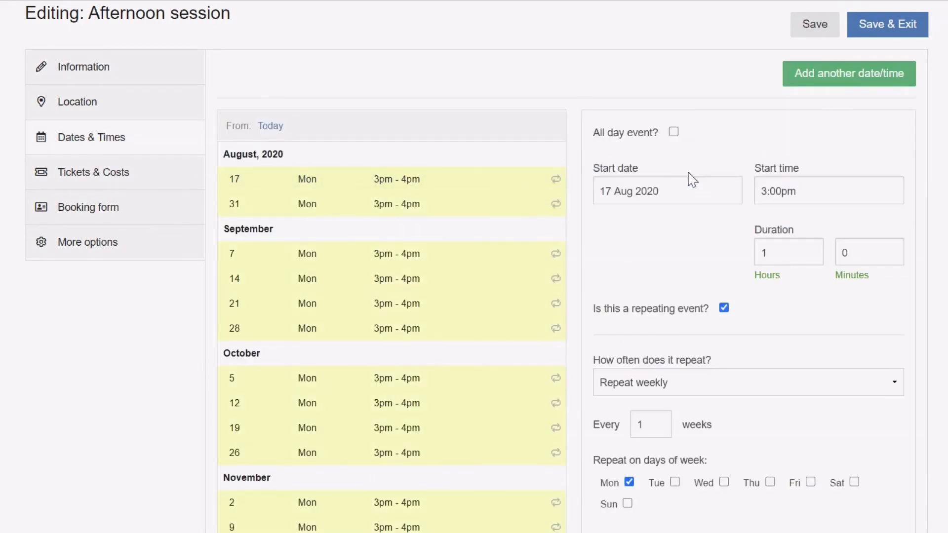
left_click(676, 483)
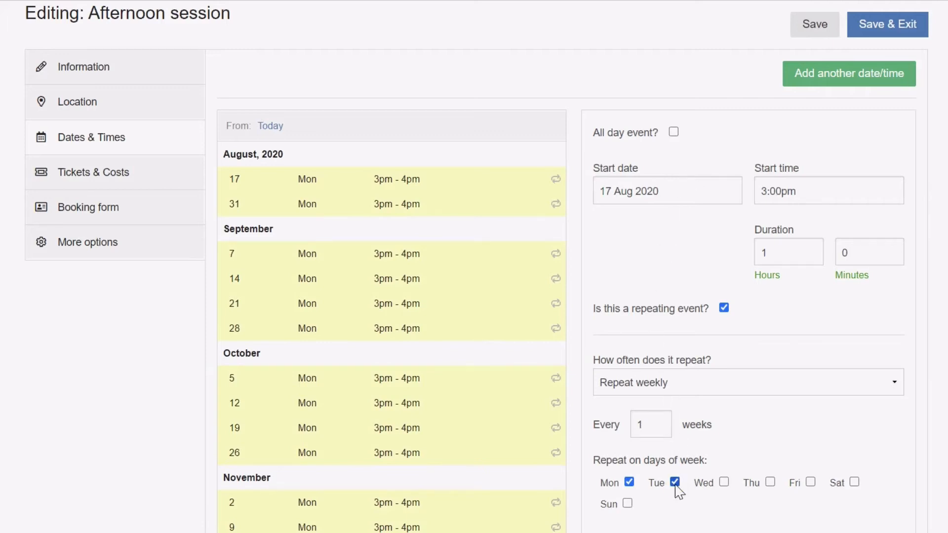
left_click(628, 482)
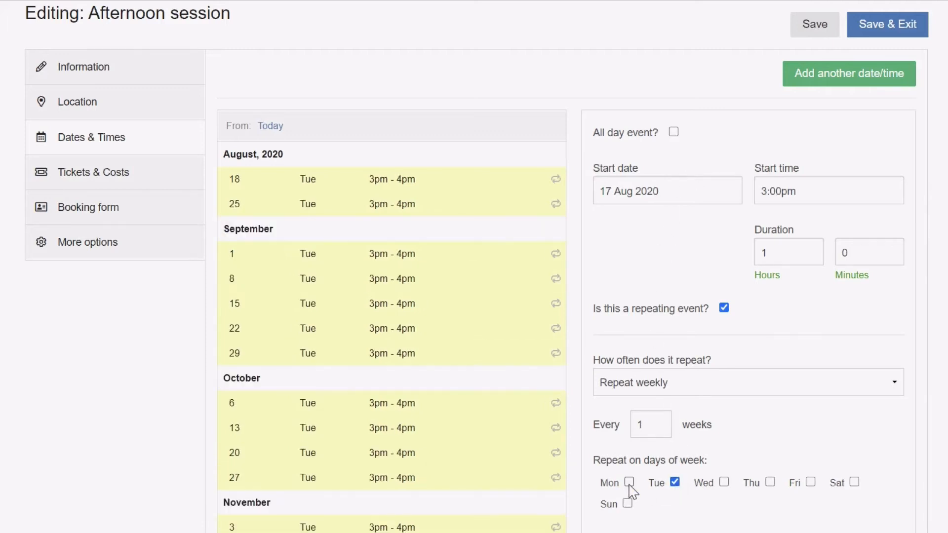
mouse_move(887, 24)
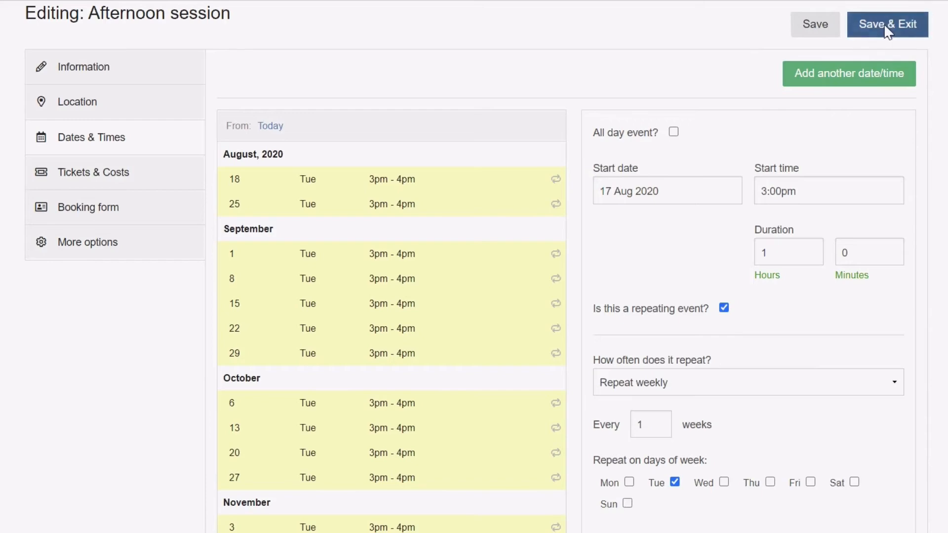
left_click(888, 24)
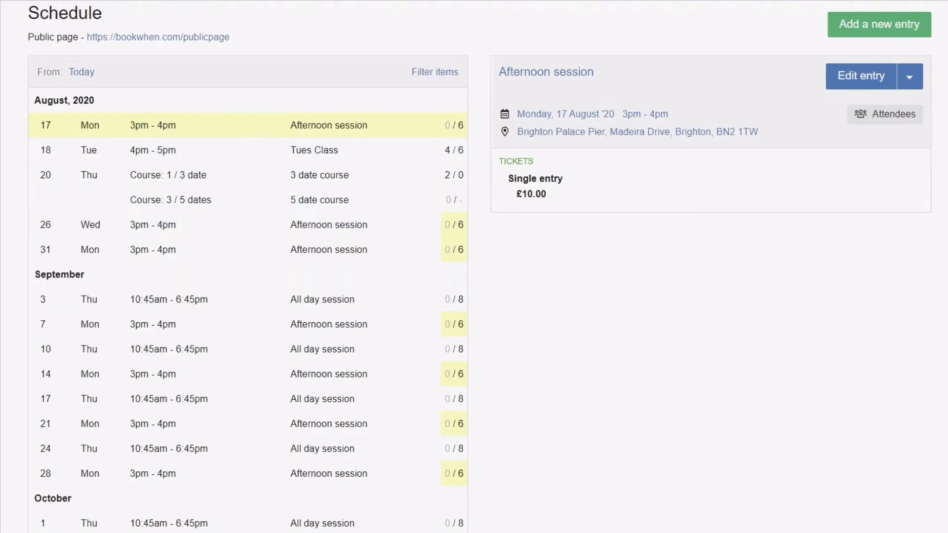
mouse_move(554, 254)
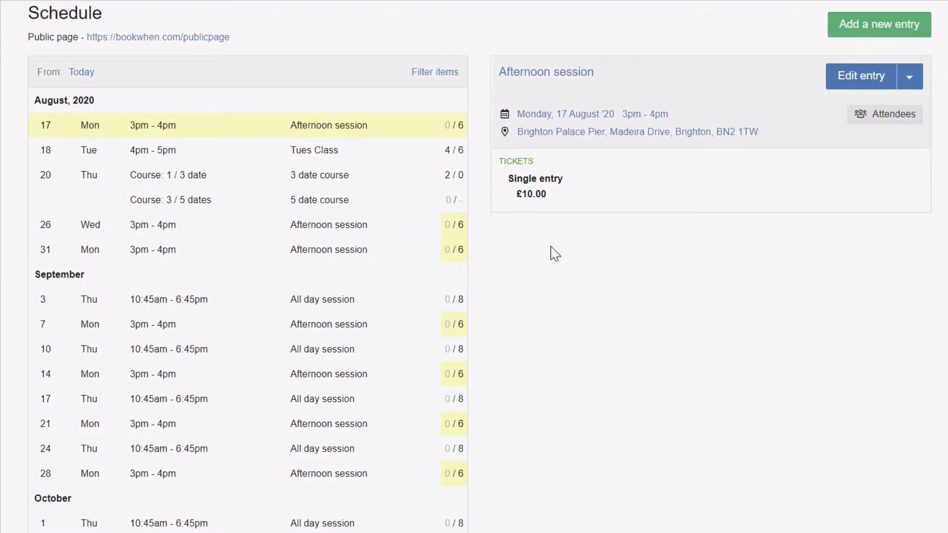
left_click(314, 150)
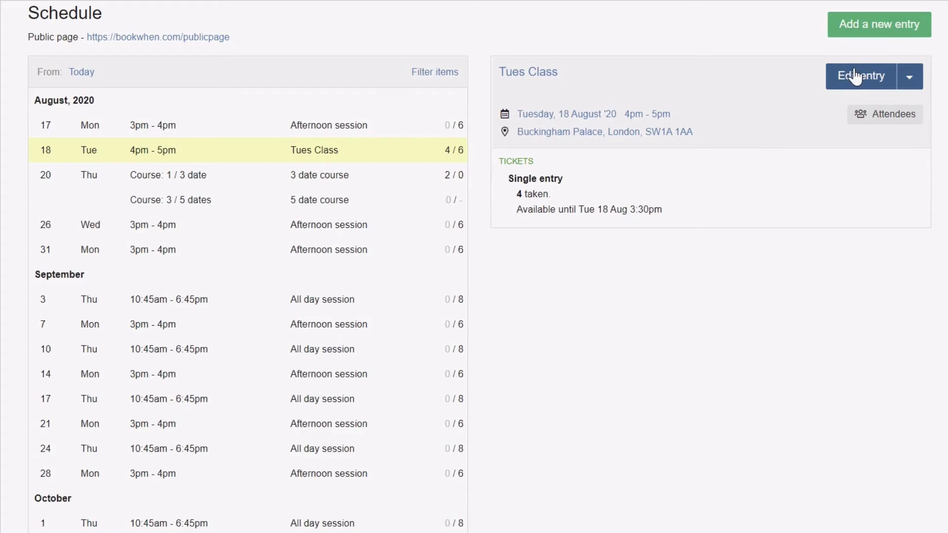
left_click(860, 76)
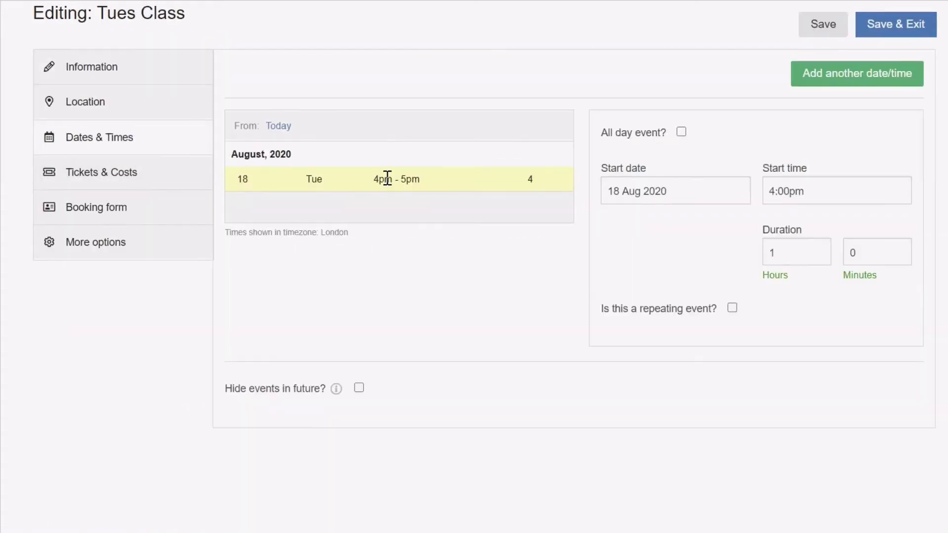
left_click(675, 190)
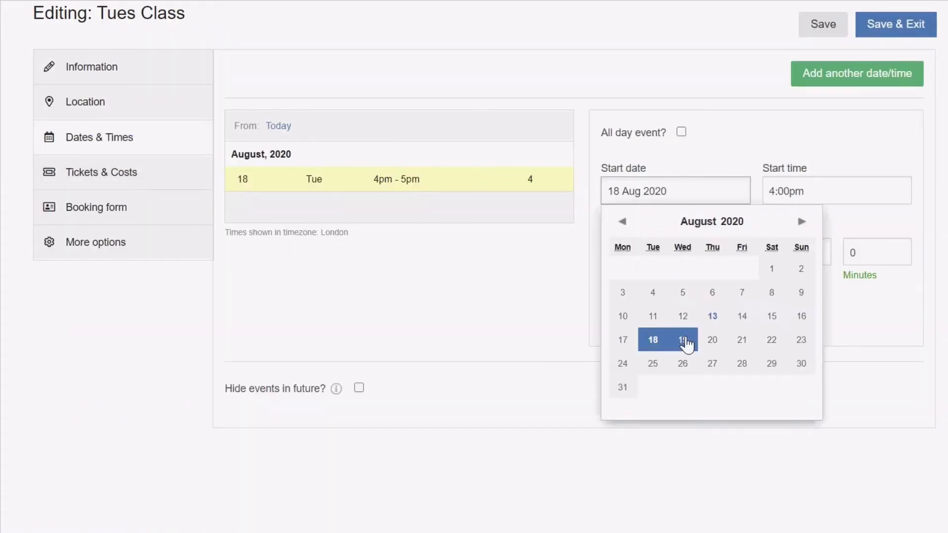
left_click(682, 340)
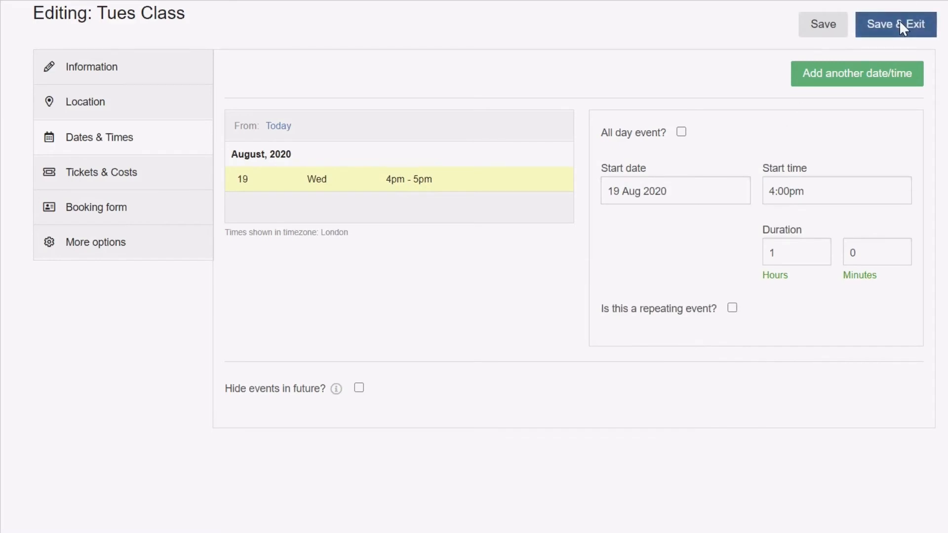
left_click(895, 24)
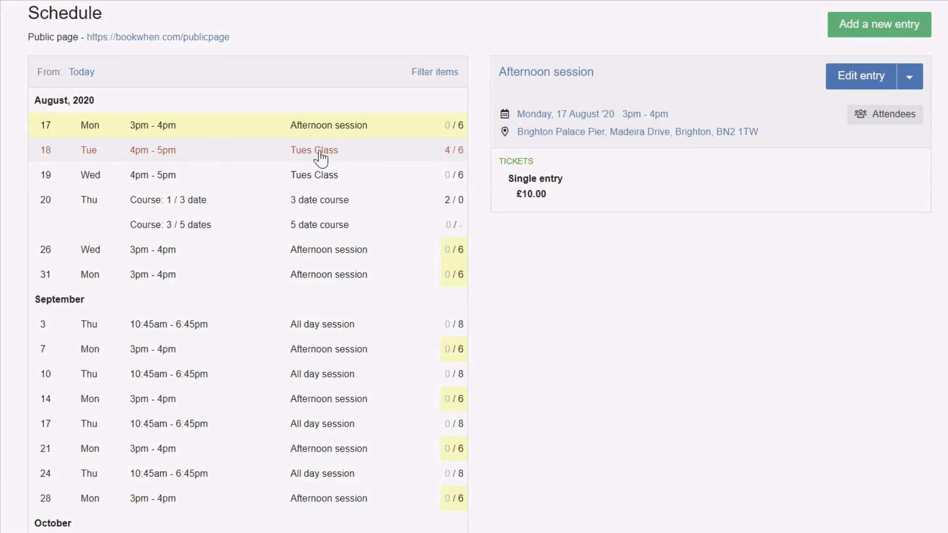
left_click(314, 150)
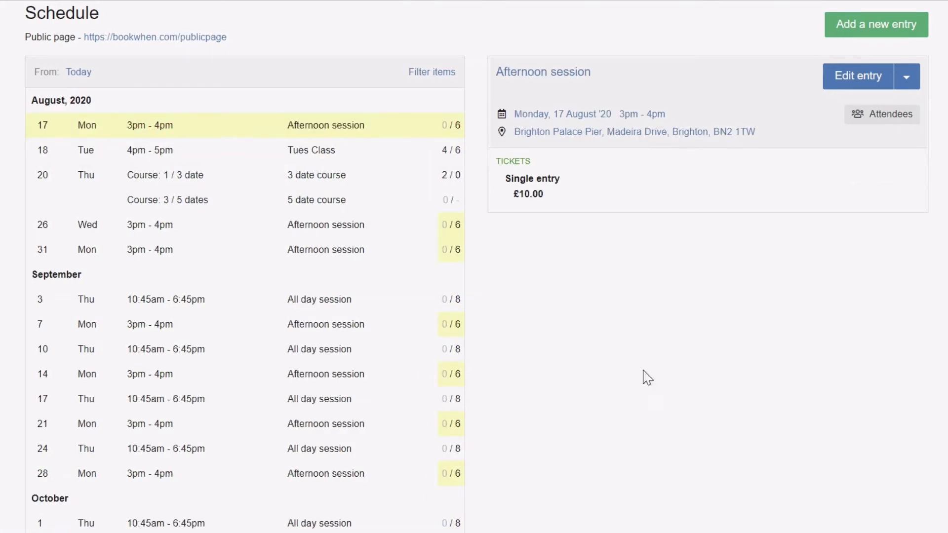
left_click(311, 150)
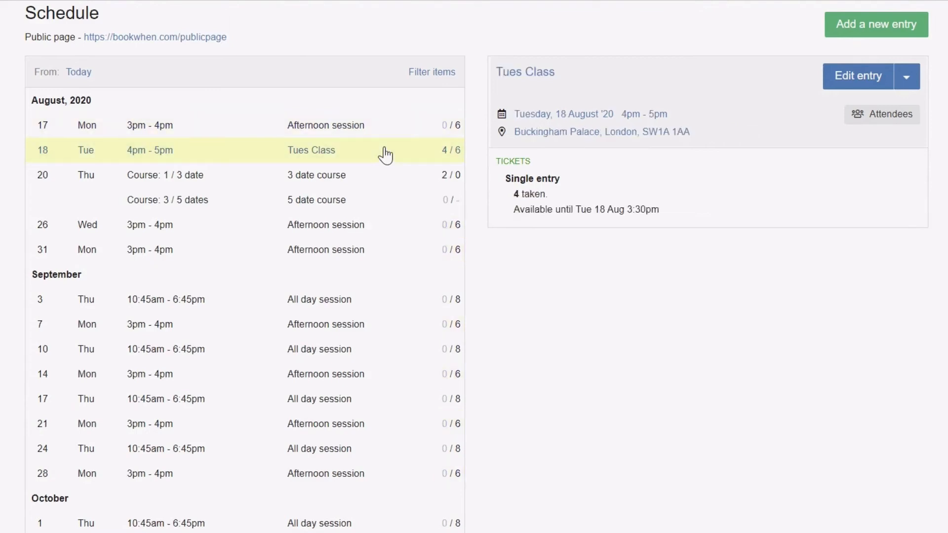
- Change the Tues Class date to 19 August at 4:15pm, keeping its bookings
left_click(906, 76)
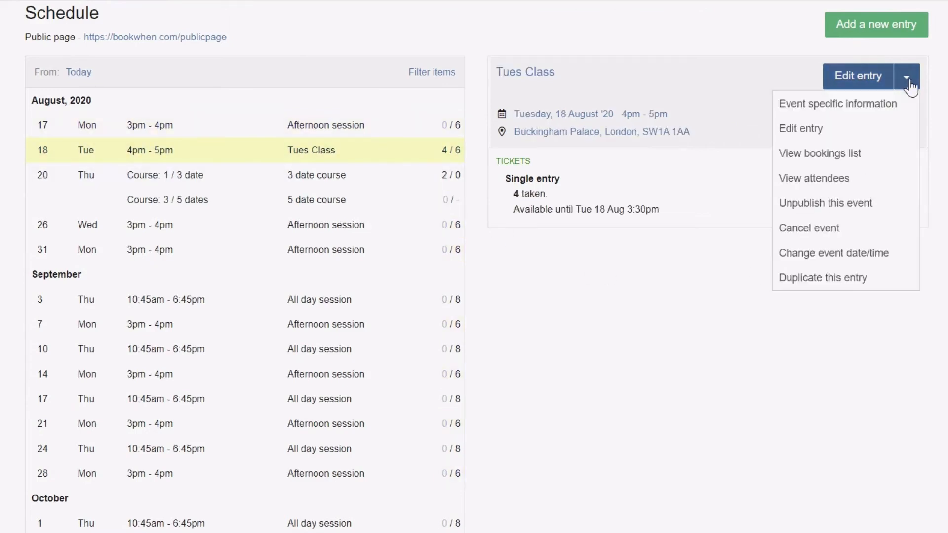
mouse_move(833, 253)
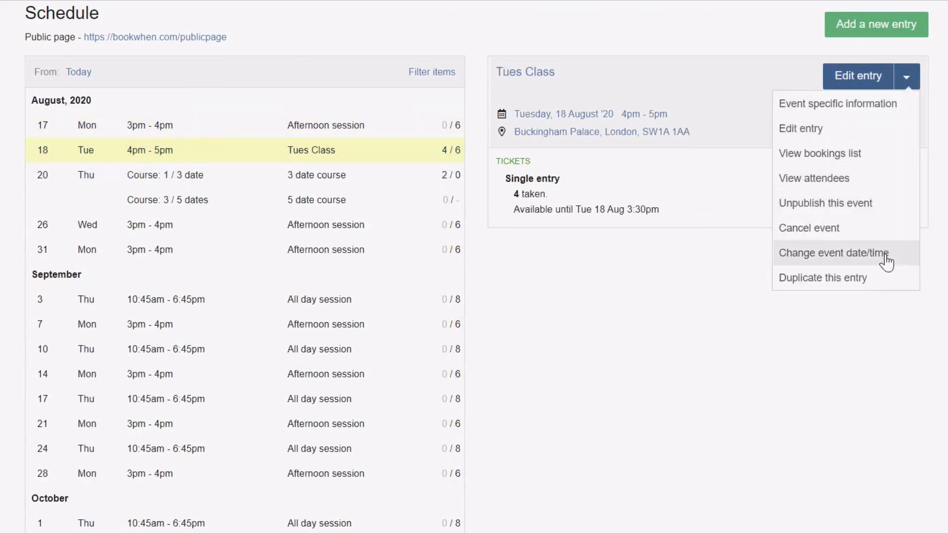
left_click(834, 254)
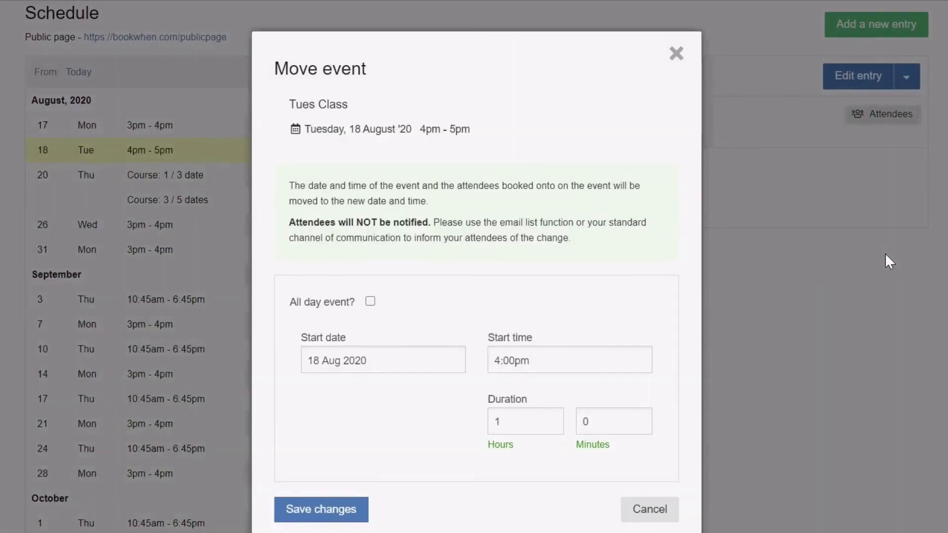
left_click(382, 360)
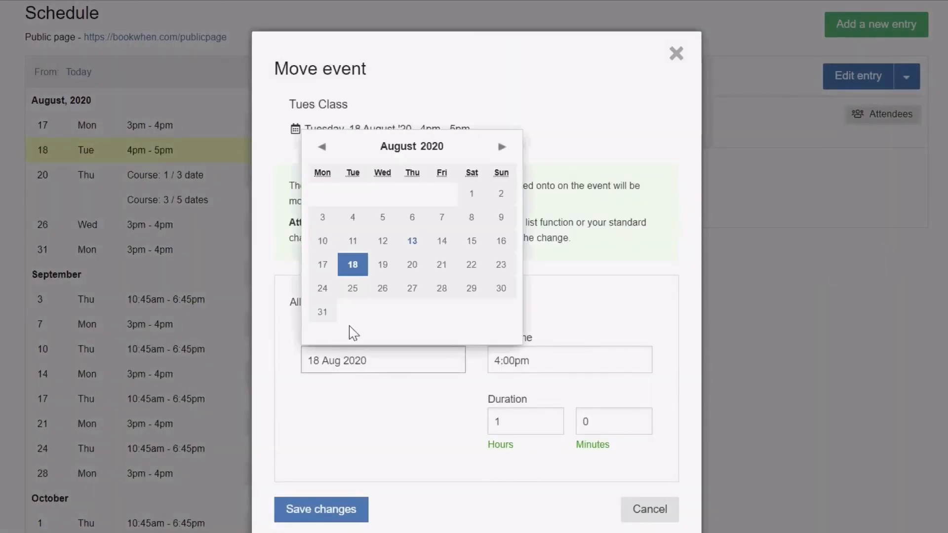
left_click(382, 264)
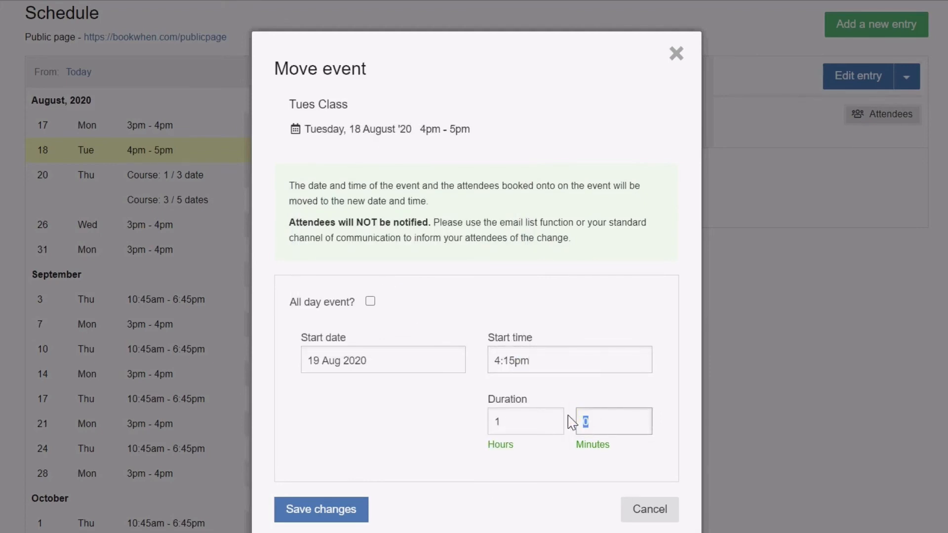
type("25")
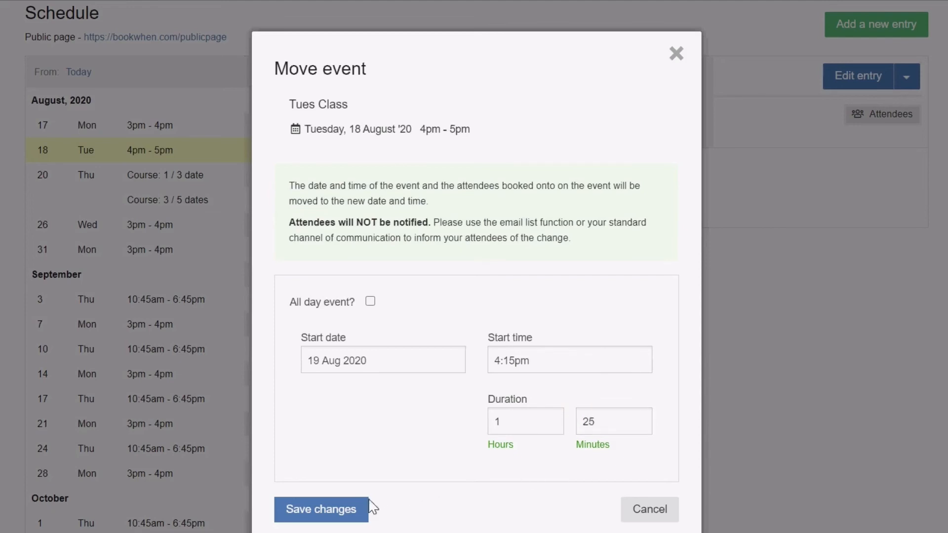
left_click(321, 509)
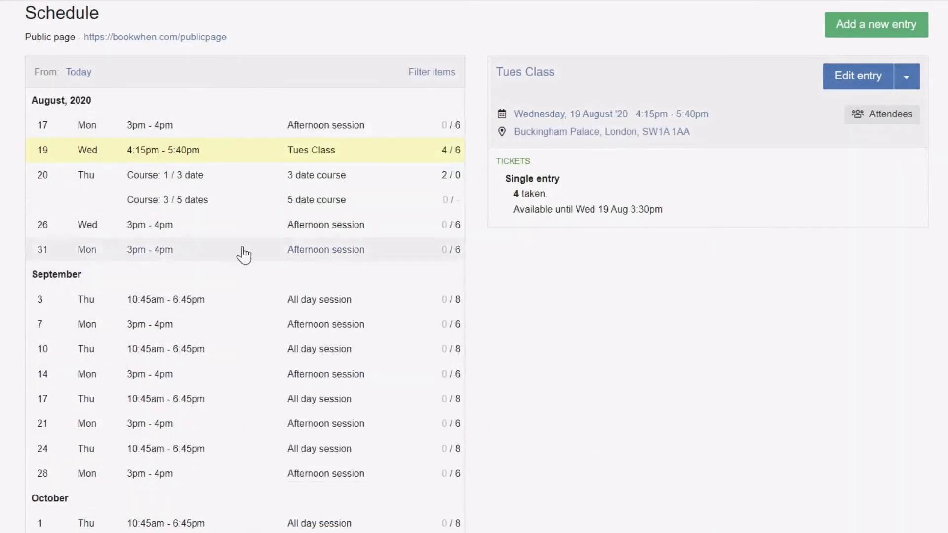
mouse_move(234, 163)
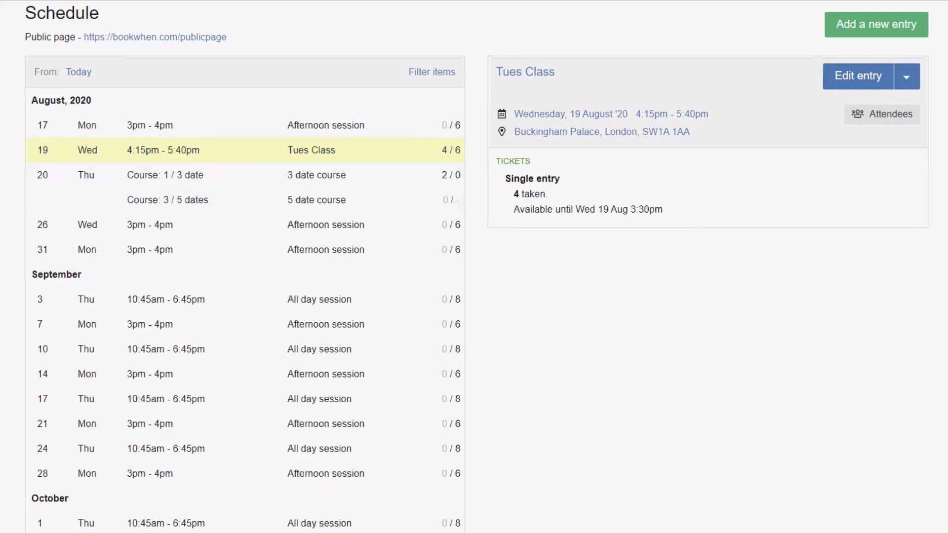
mouse_move(861, 463)
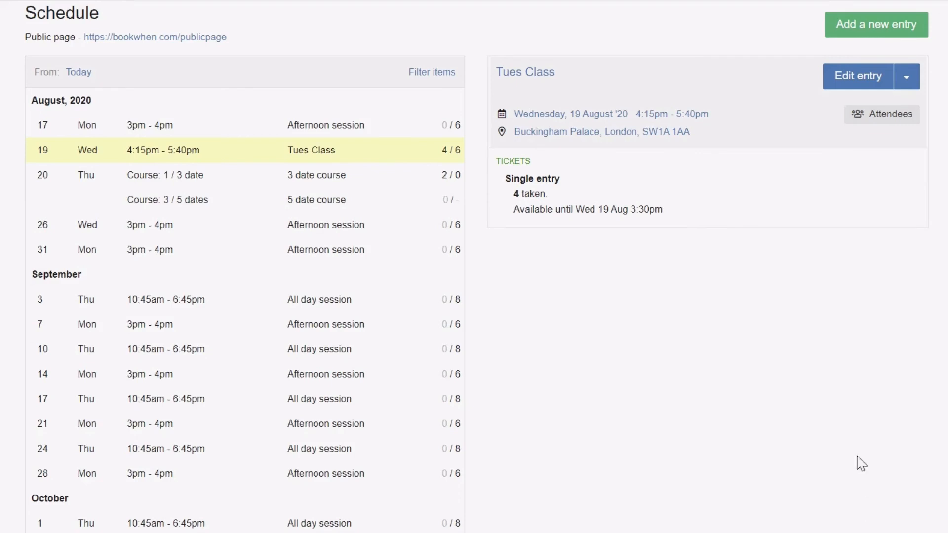
mouse_move(881, 114)
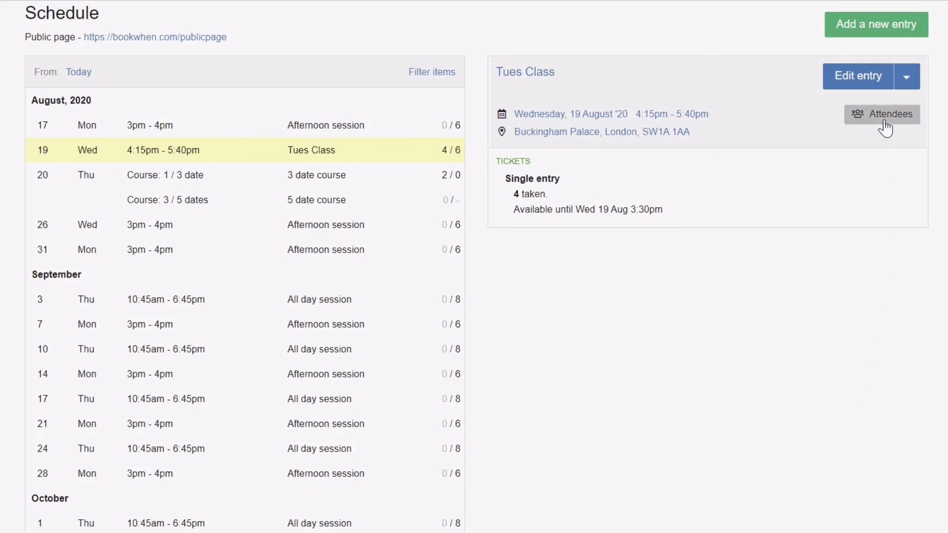
- Show the Tues Class attendees' email list and copy the addresses
left_click(881, 114)
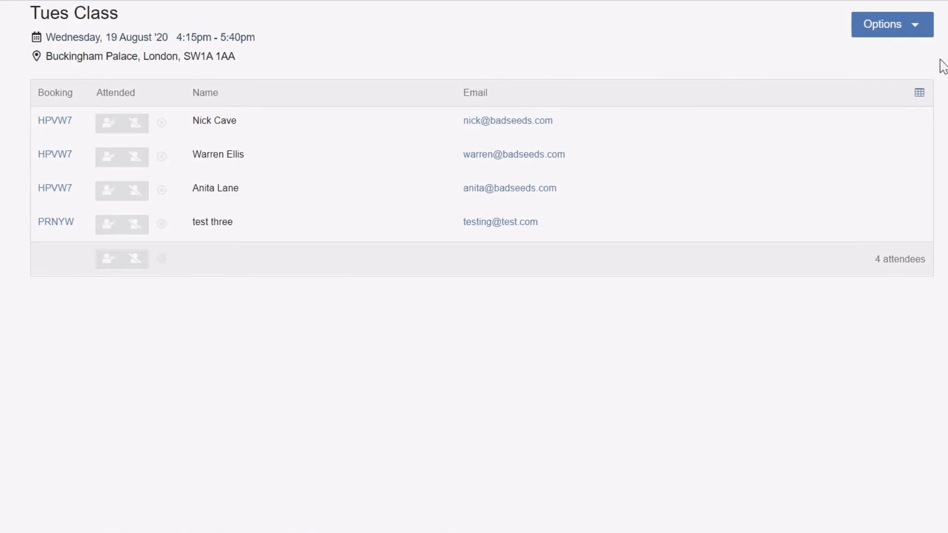
left_click(891, 24)
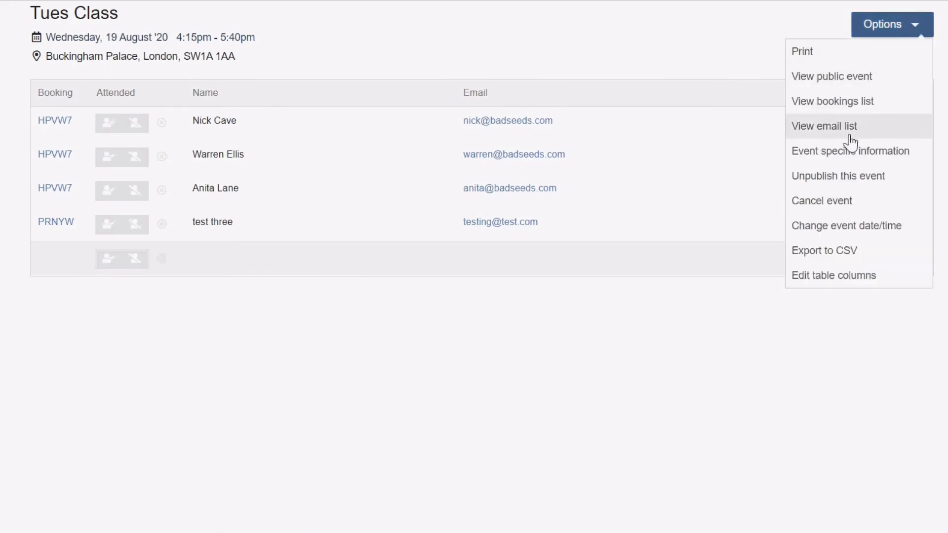
left_click(824, 126)
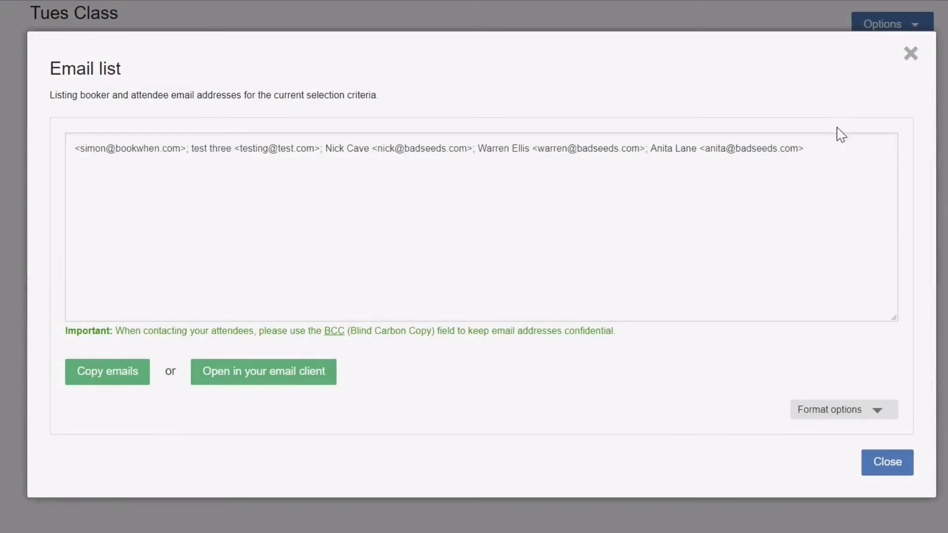
left_click(108, 371)
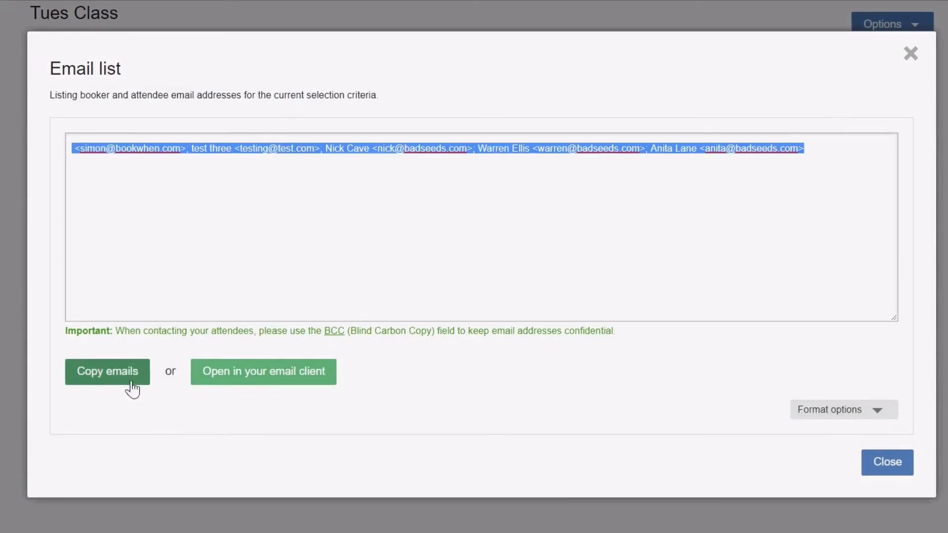